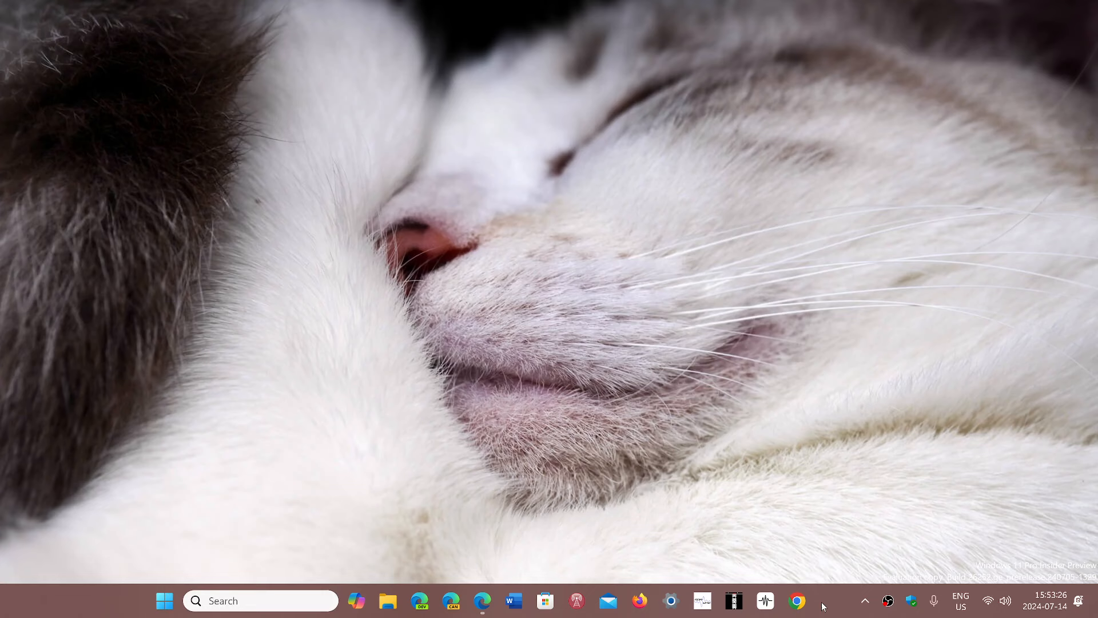
mouse_move(180, 571)
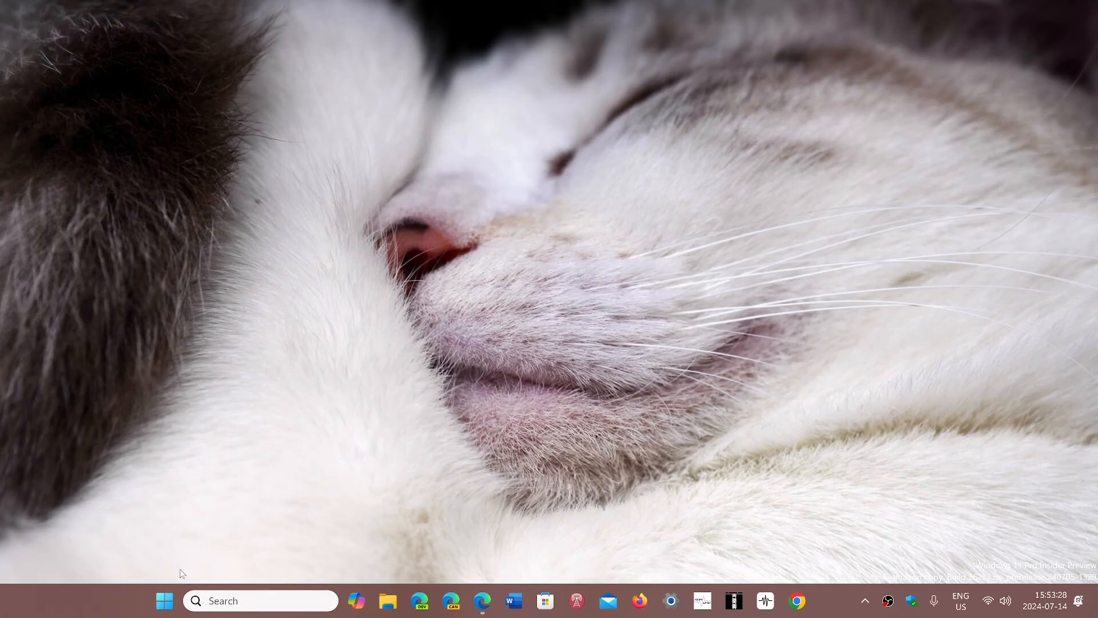
View the Start menu's All apps list, then play phantomofearth's grid All apps video full screen in Edge
left_click(164, 601)
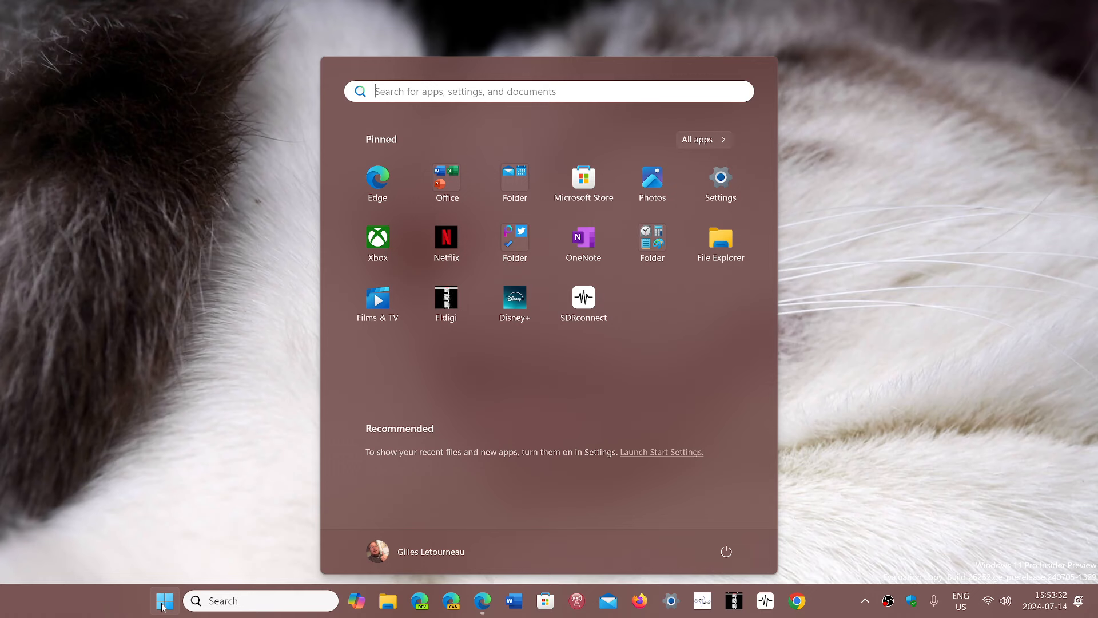
mouse_move(698, 143)
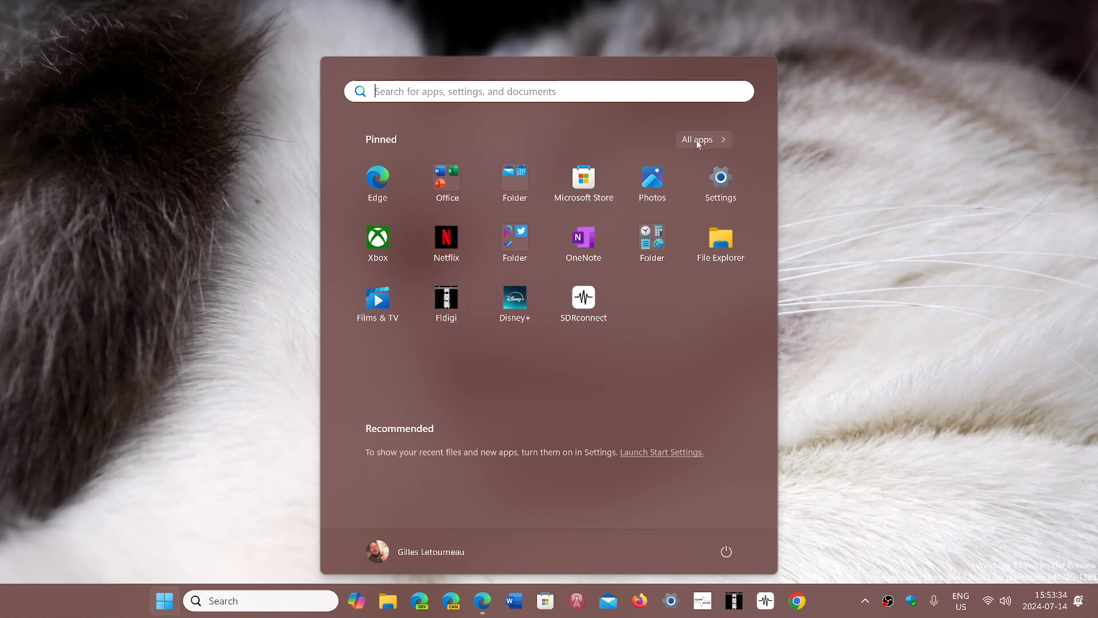
left_click(703, 139)
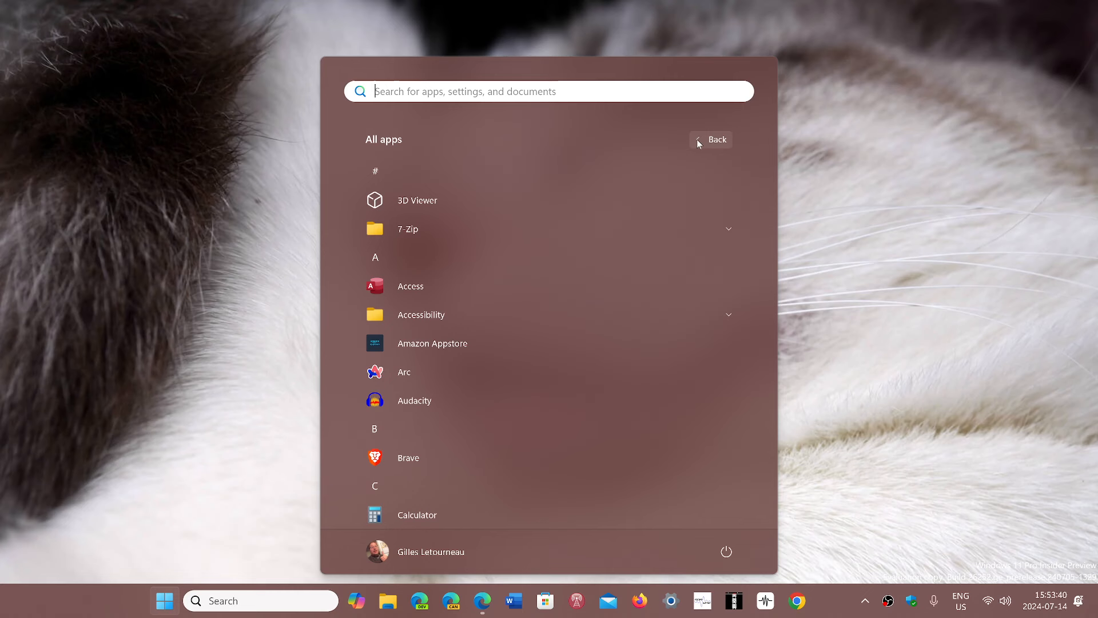
mouse_move(869, 48)
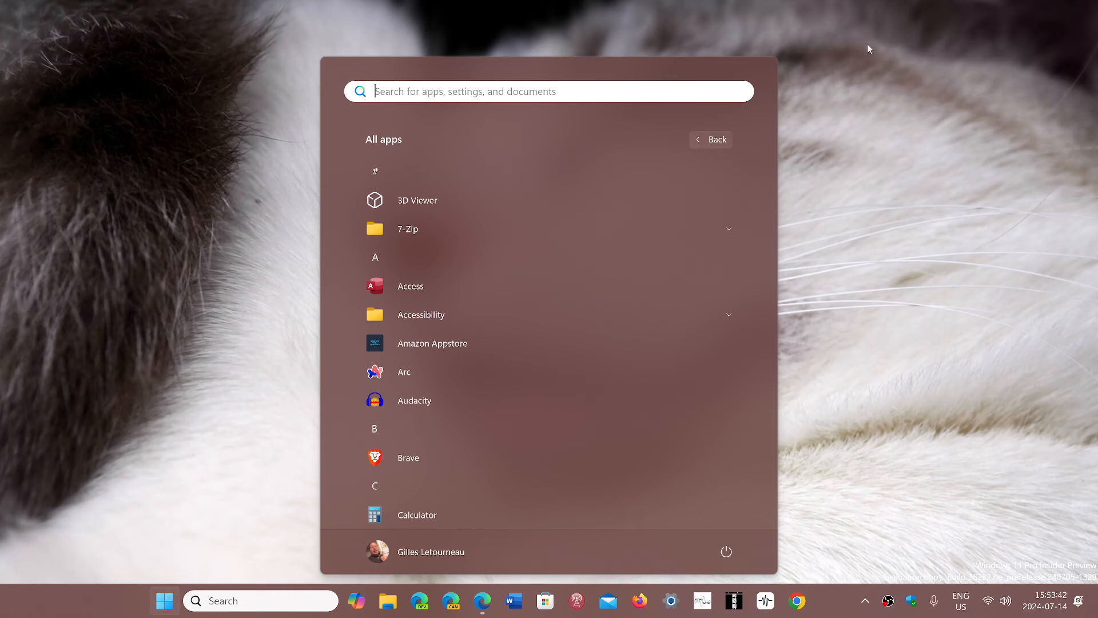
mouse_move(986, 345)
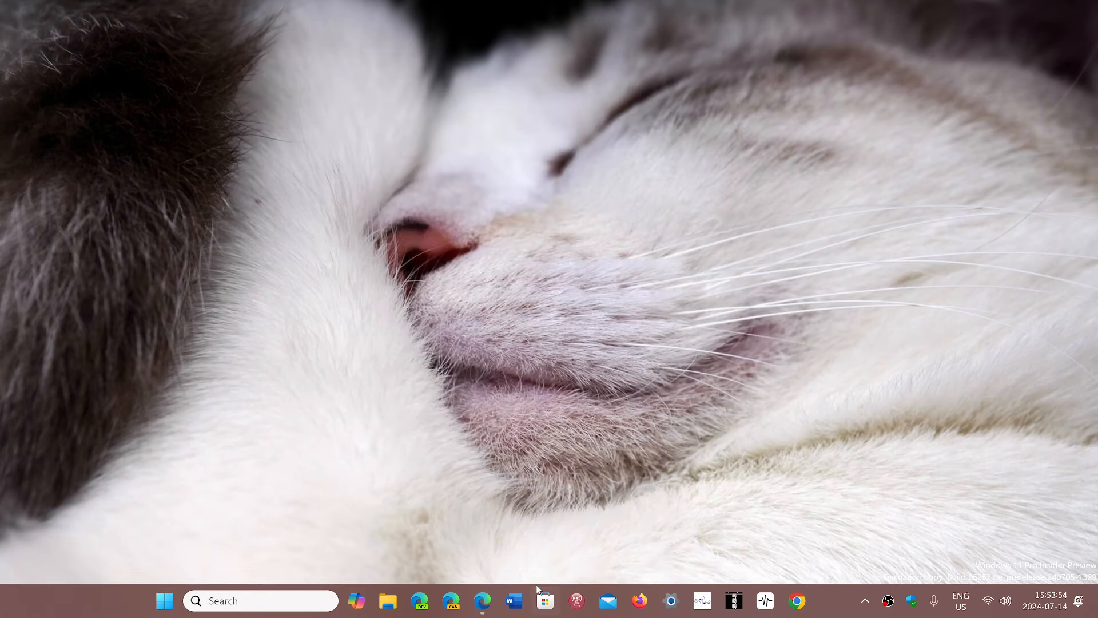
left_click(482, 601)
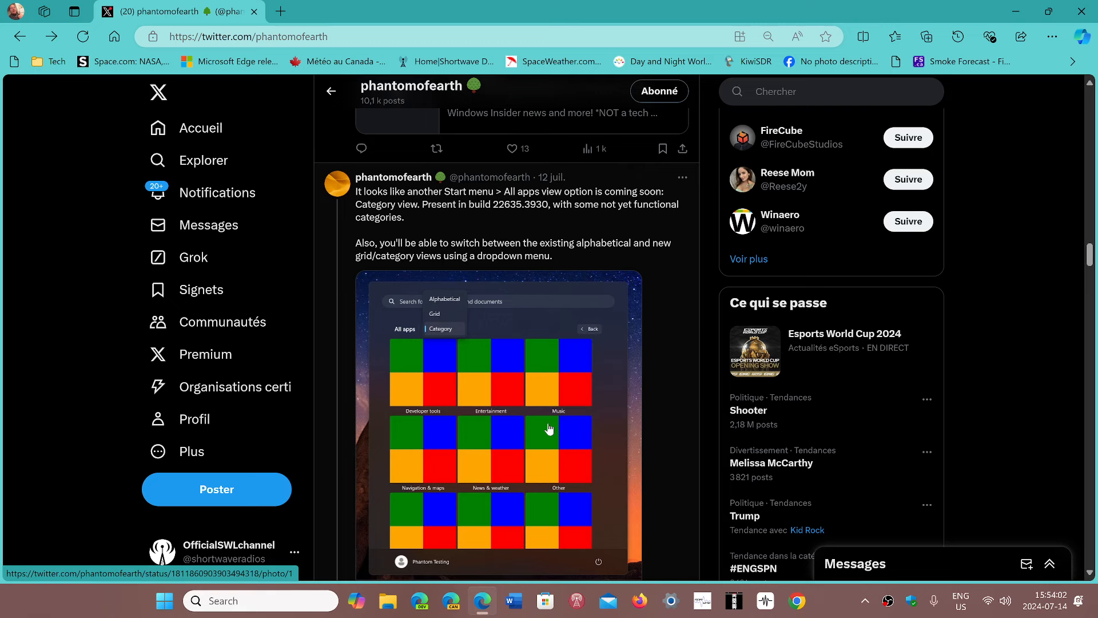
mouse_move(729, 484)
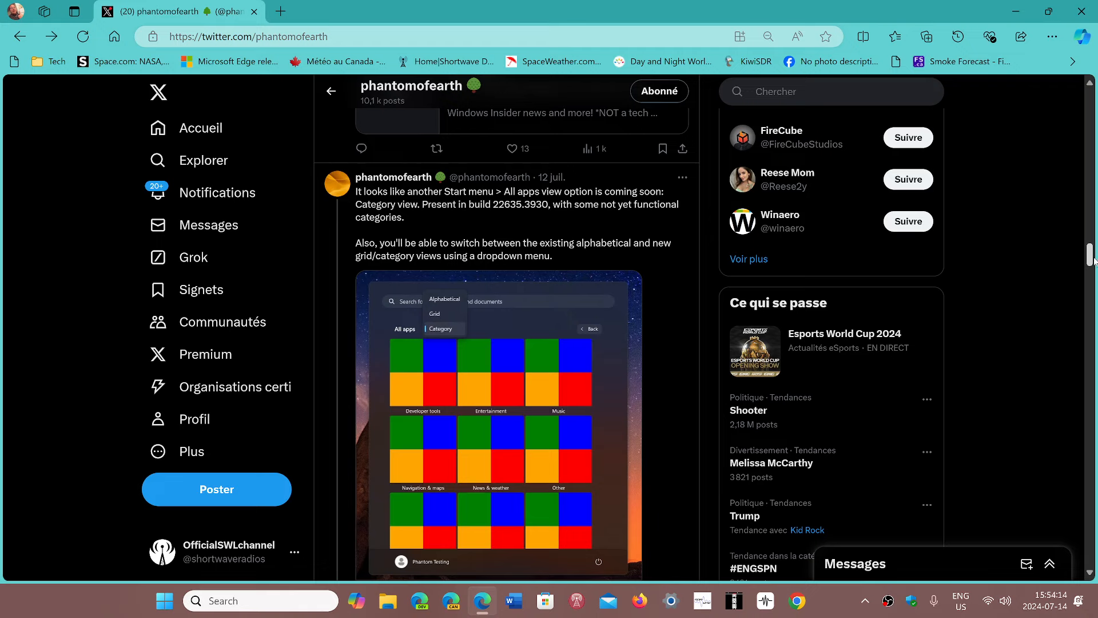
scroll("down", 3)
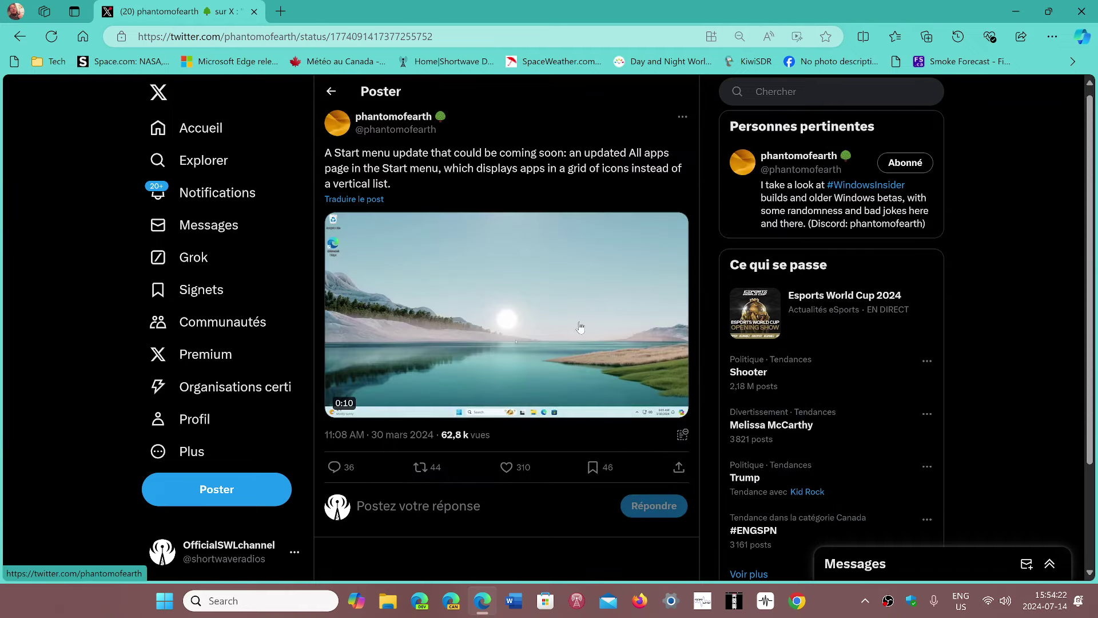
left_click(506, 325)
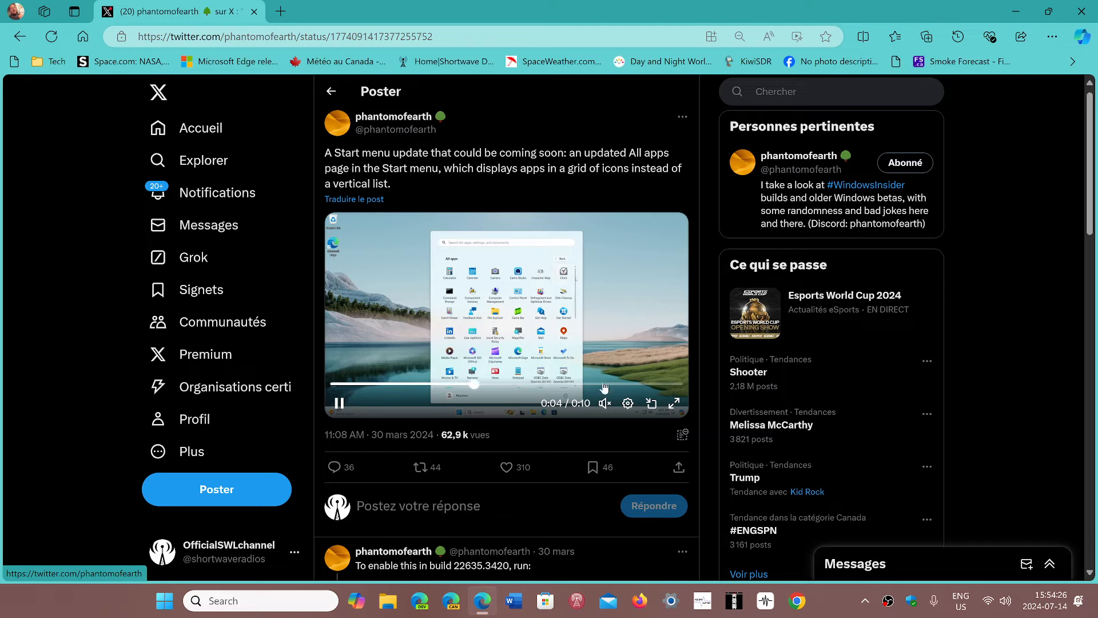
left_click(674, 403)
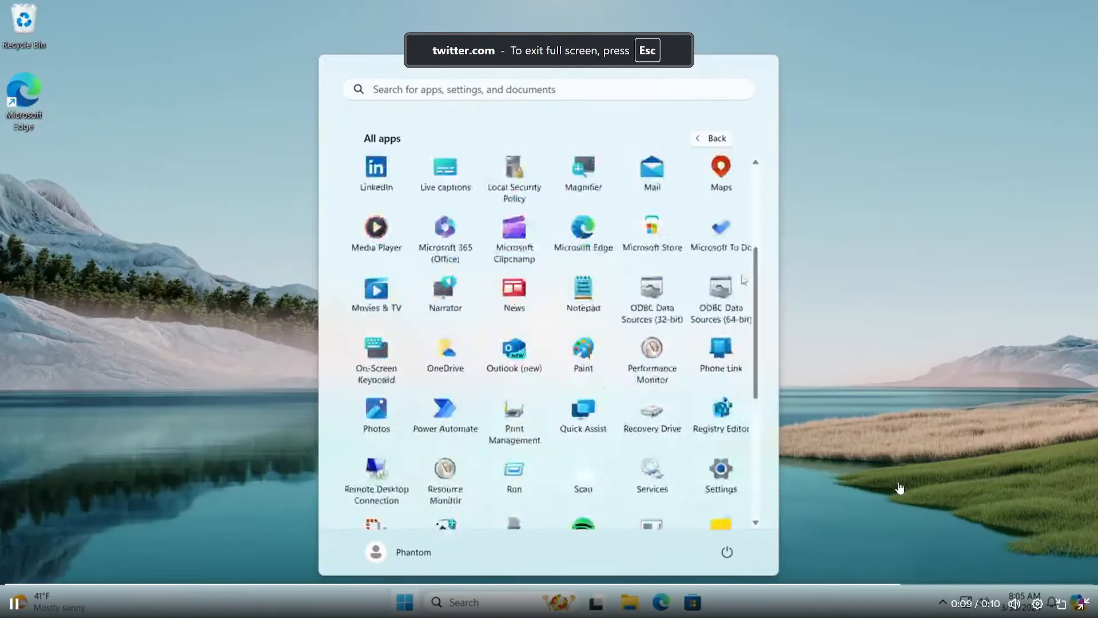
Exit full screen, scroll back through phantomofearth's post, and replay its grid All apps video inline
left_click(711, 139)
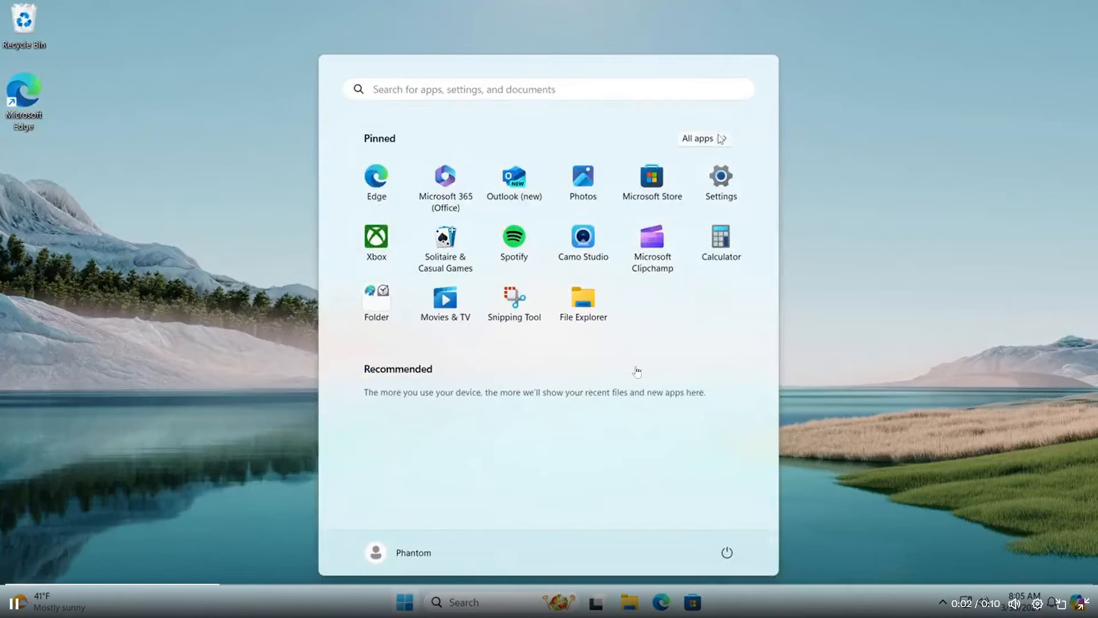
left_click(697, 138)
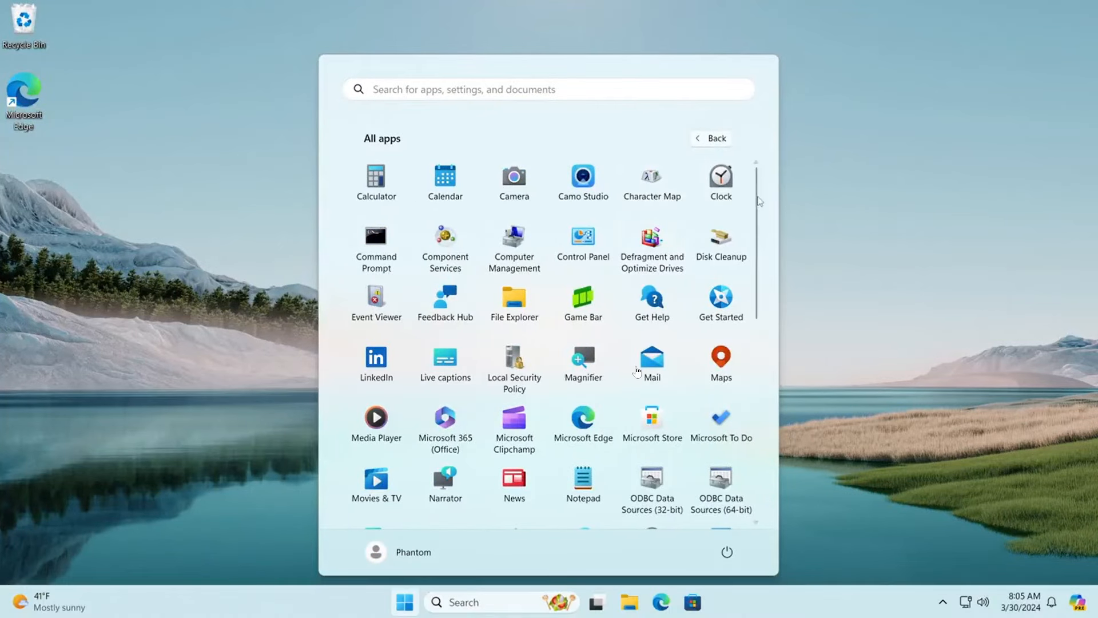
scroll("down", 3)
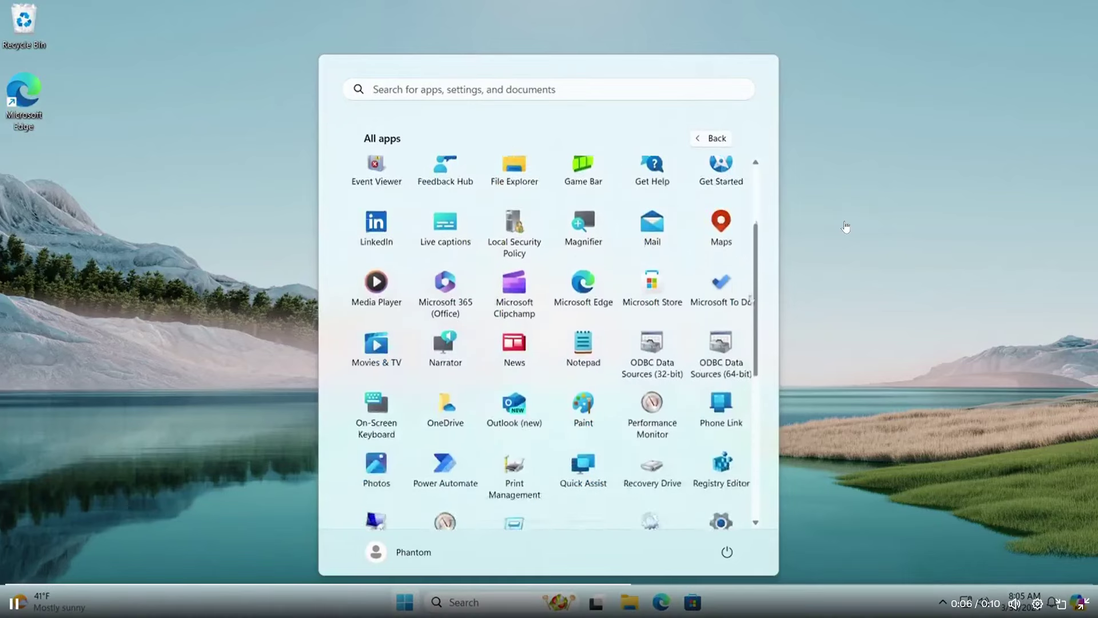
scroll("down", 3)
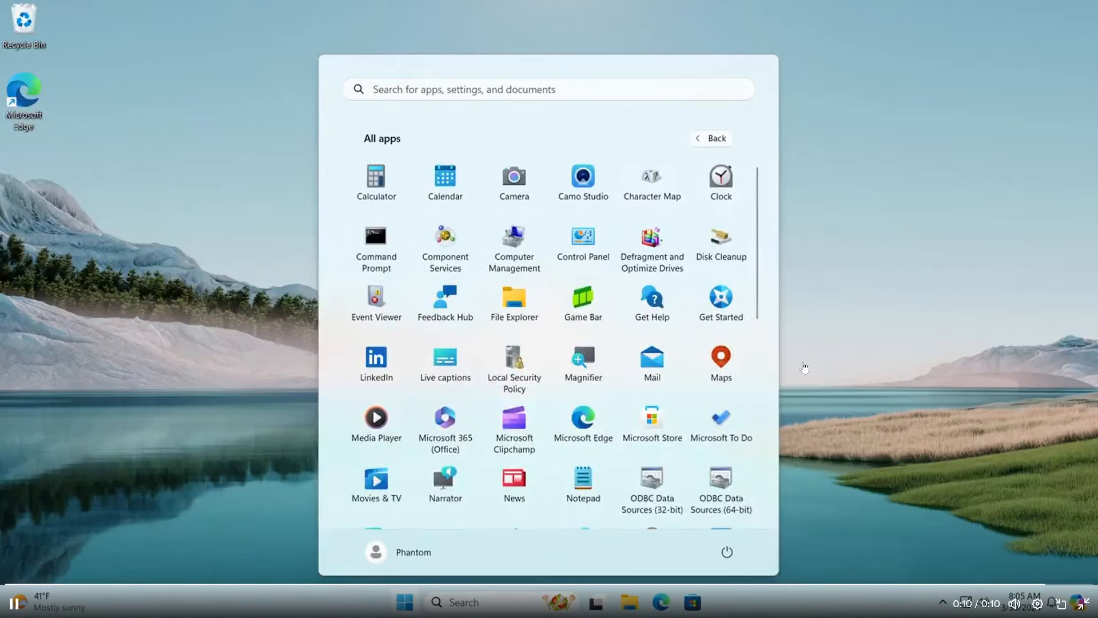
left_click(711, 137)
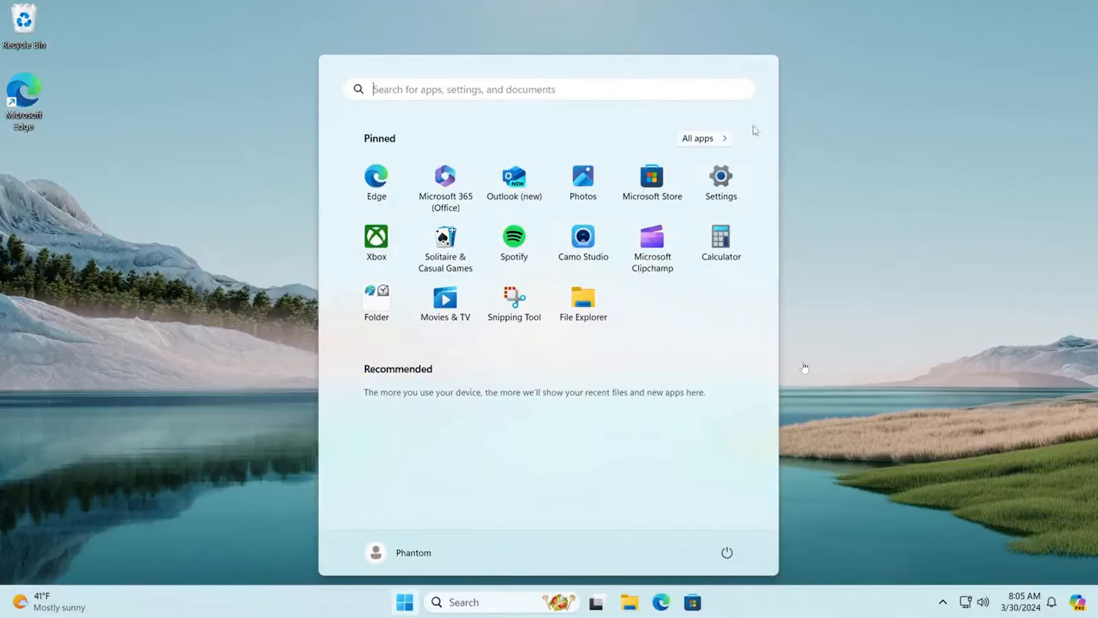
left_click(699, 138)
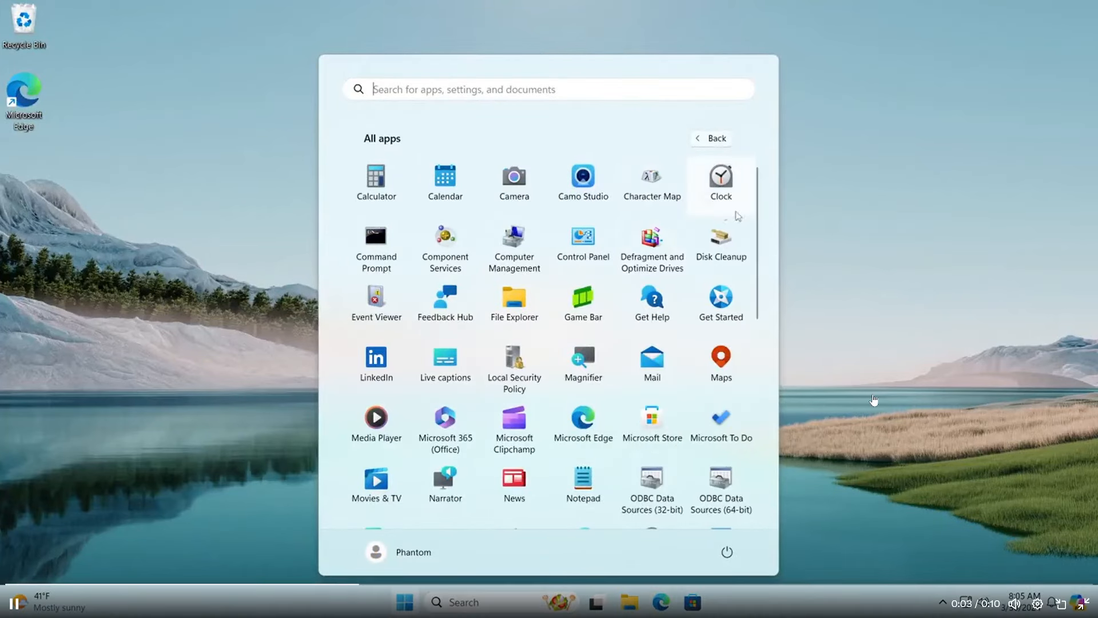
scroll("down", 3)
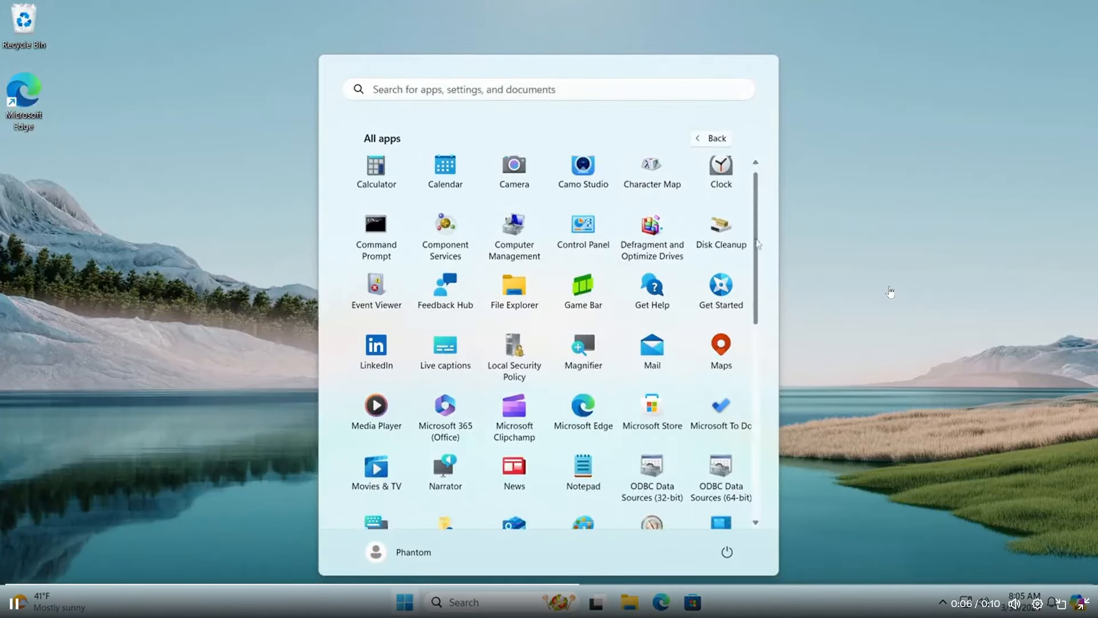
scroll("down", 3)
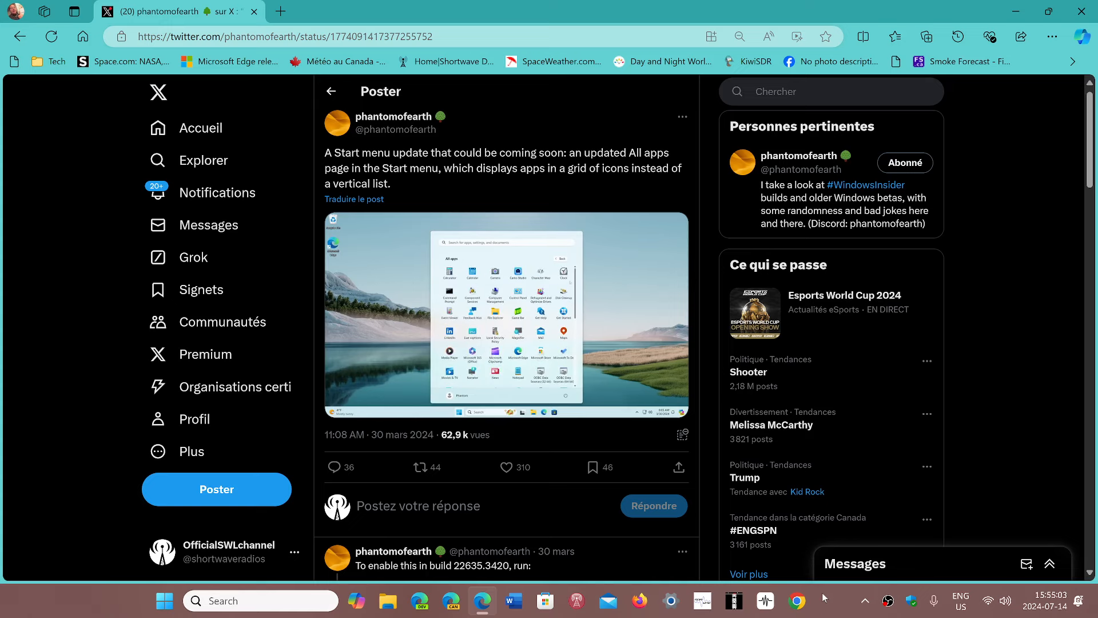
left_click(507, 319)
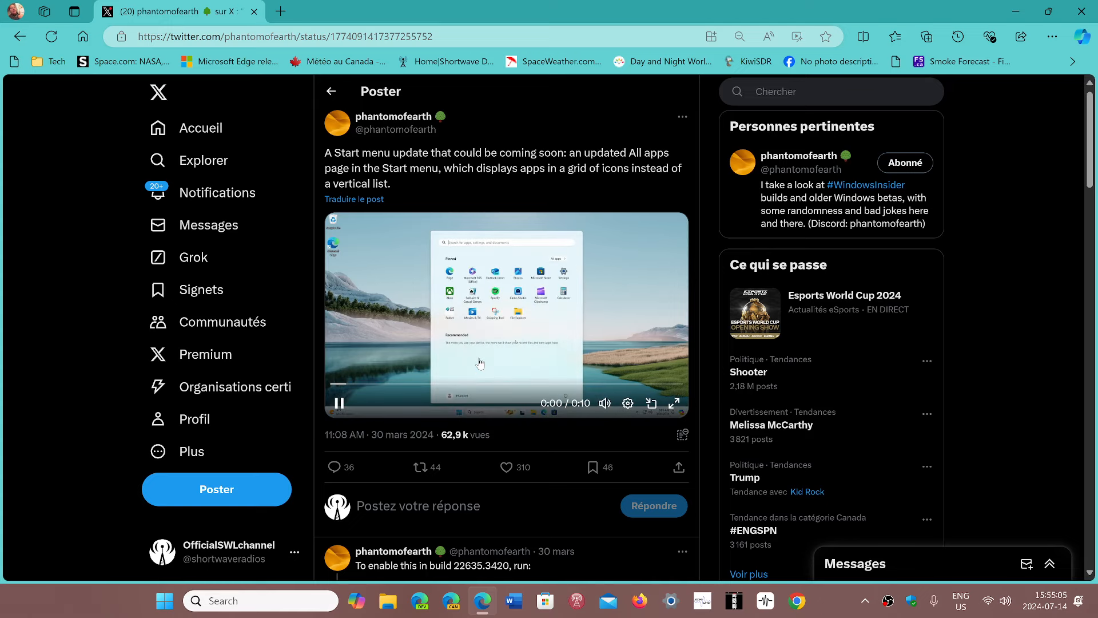